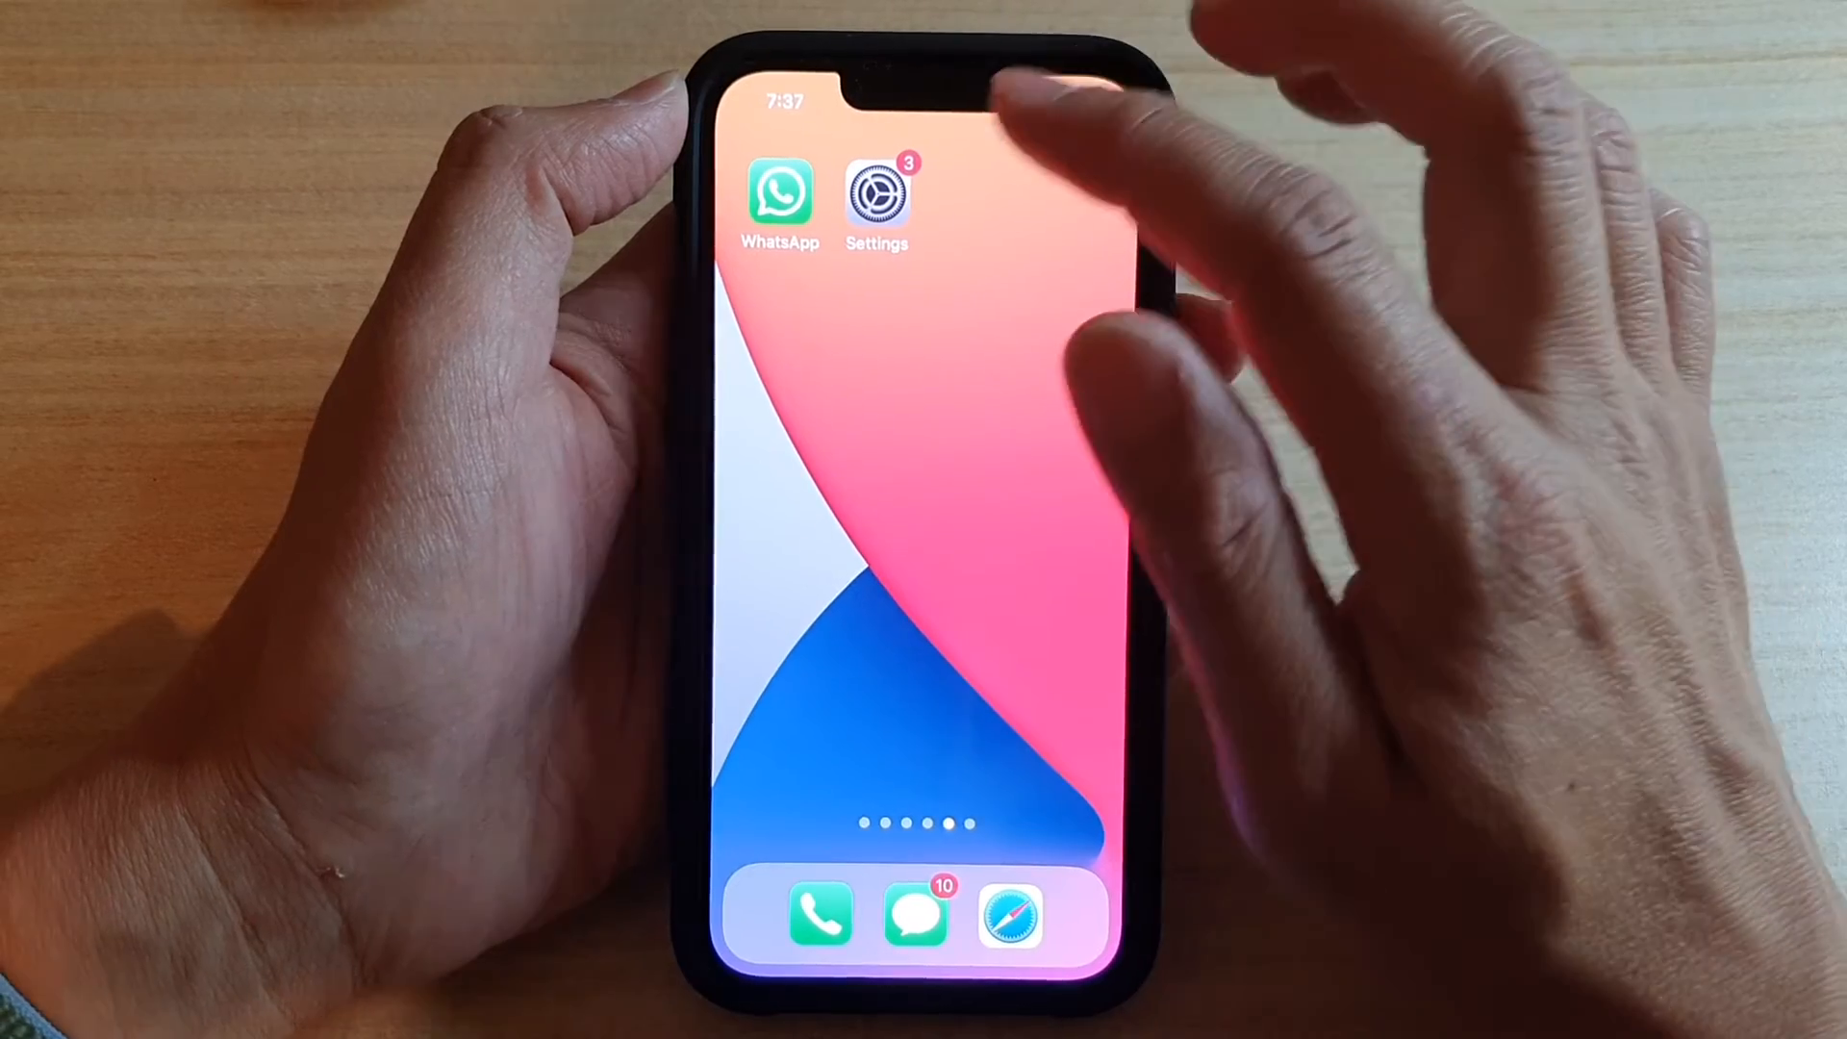
Step: Reach the home screen page with Messenger, NBA, Snapchat and YouTube
click(877, 195)
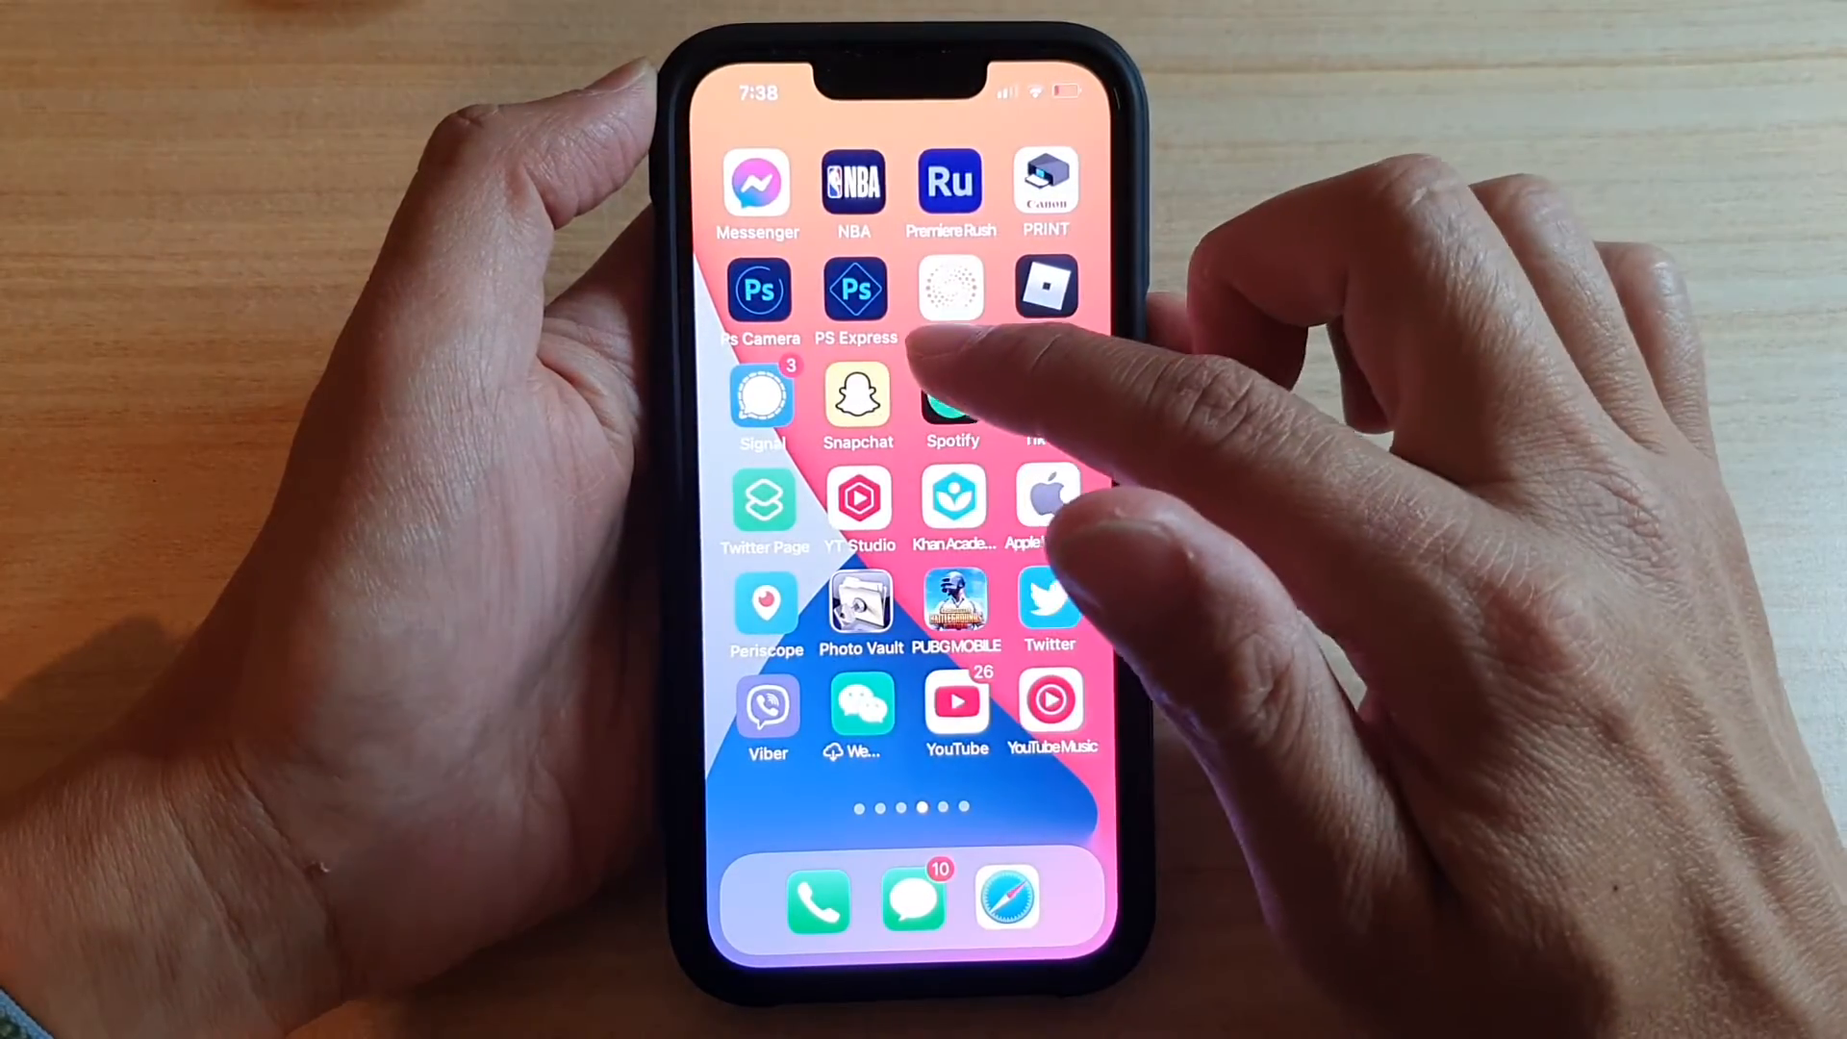
Step: Reach the Photos storage page showing 4.85 GB of documents and data
scroll(left, 3)
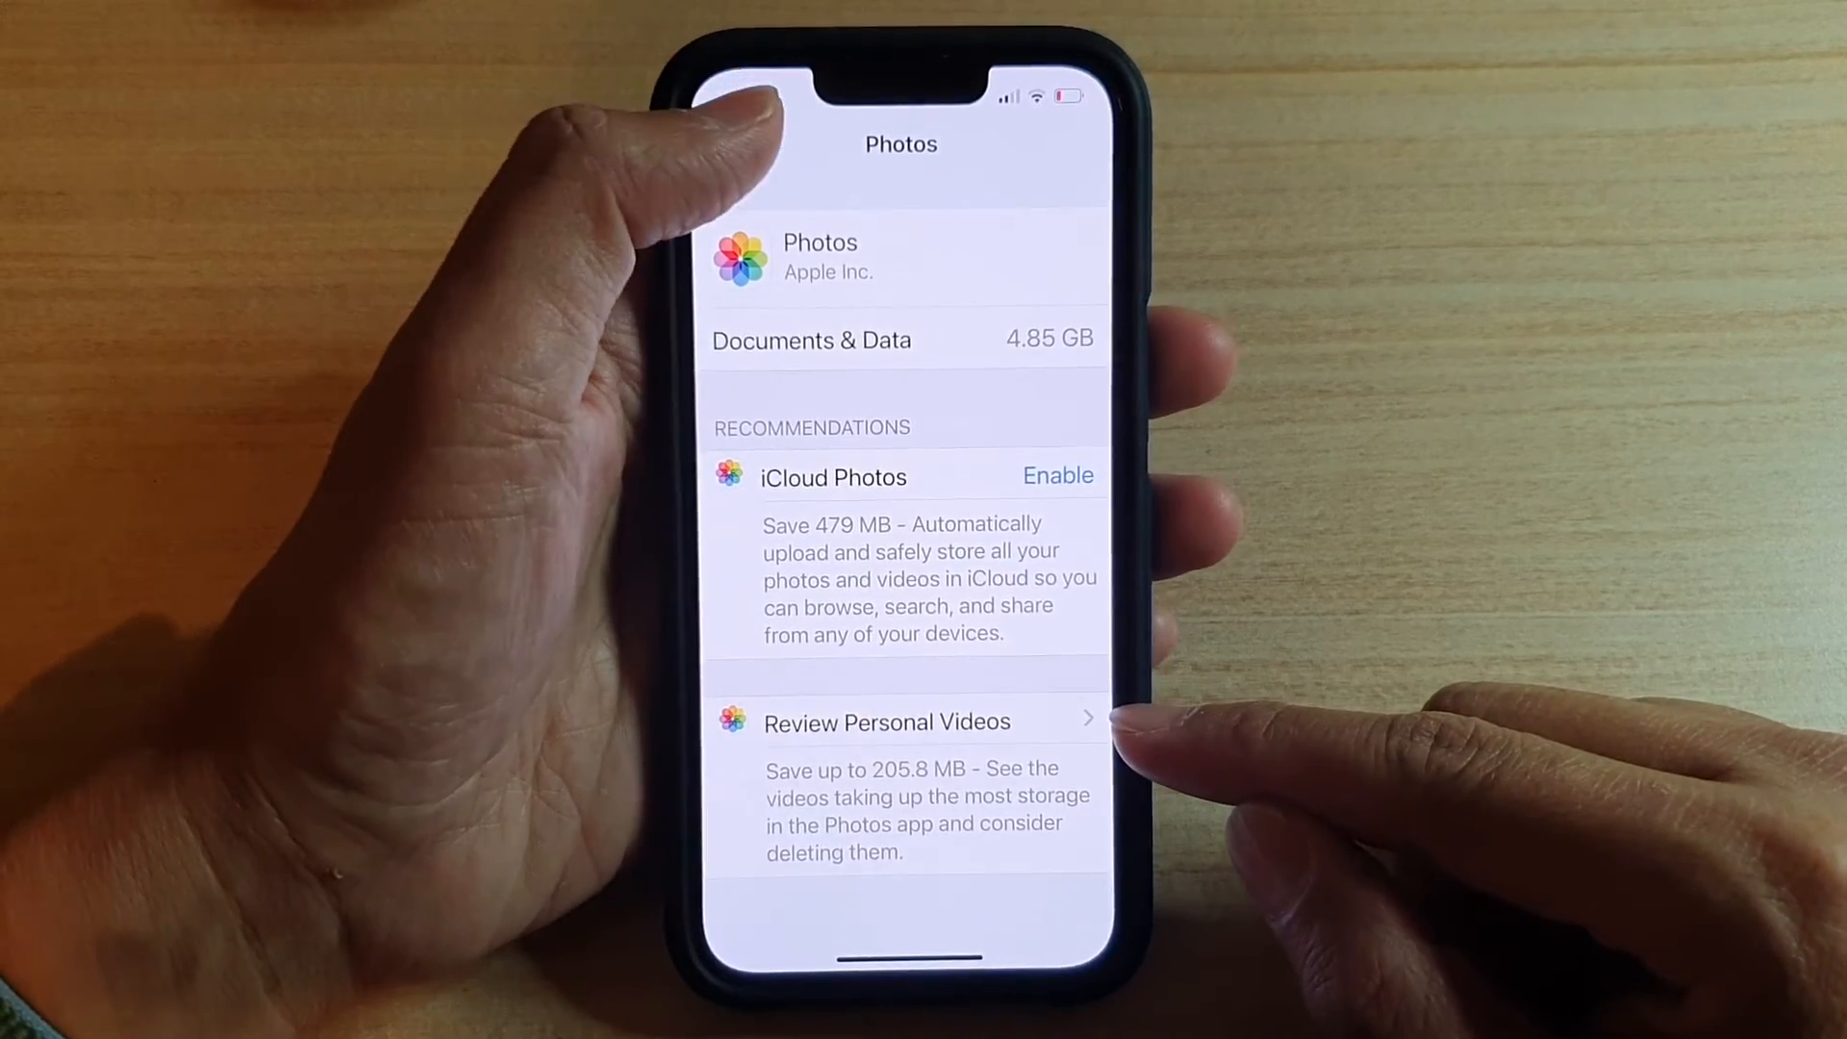
Step: Open Music storage from iPhone Storage and enter edit mode on the songs list
click(740, 145)
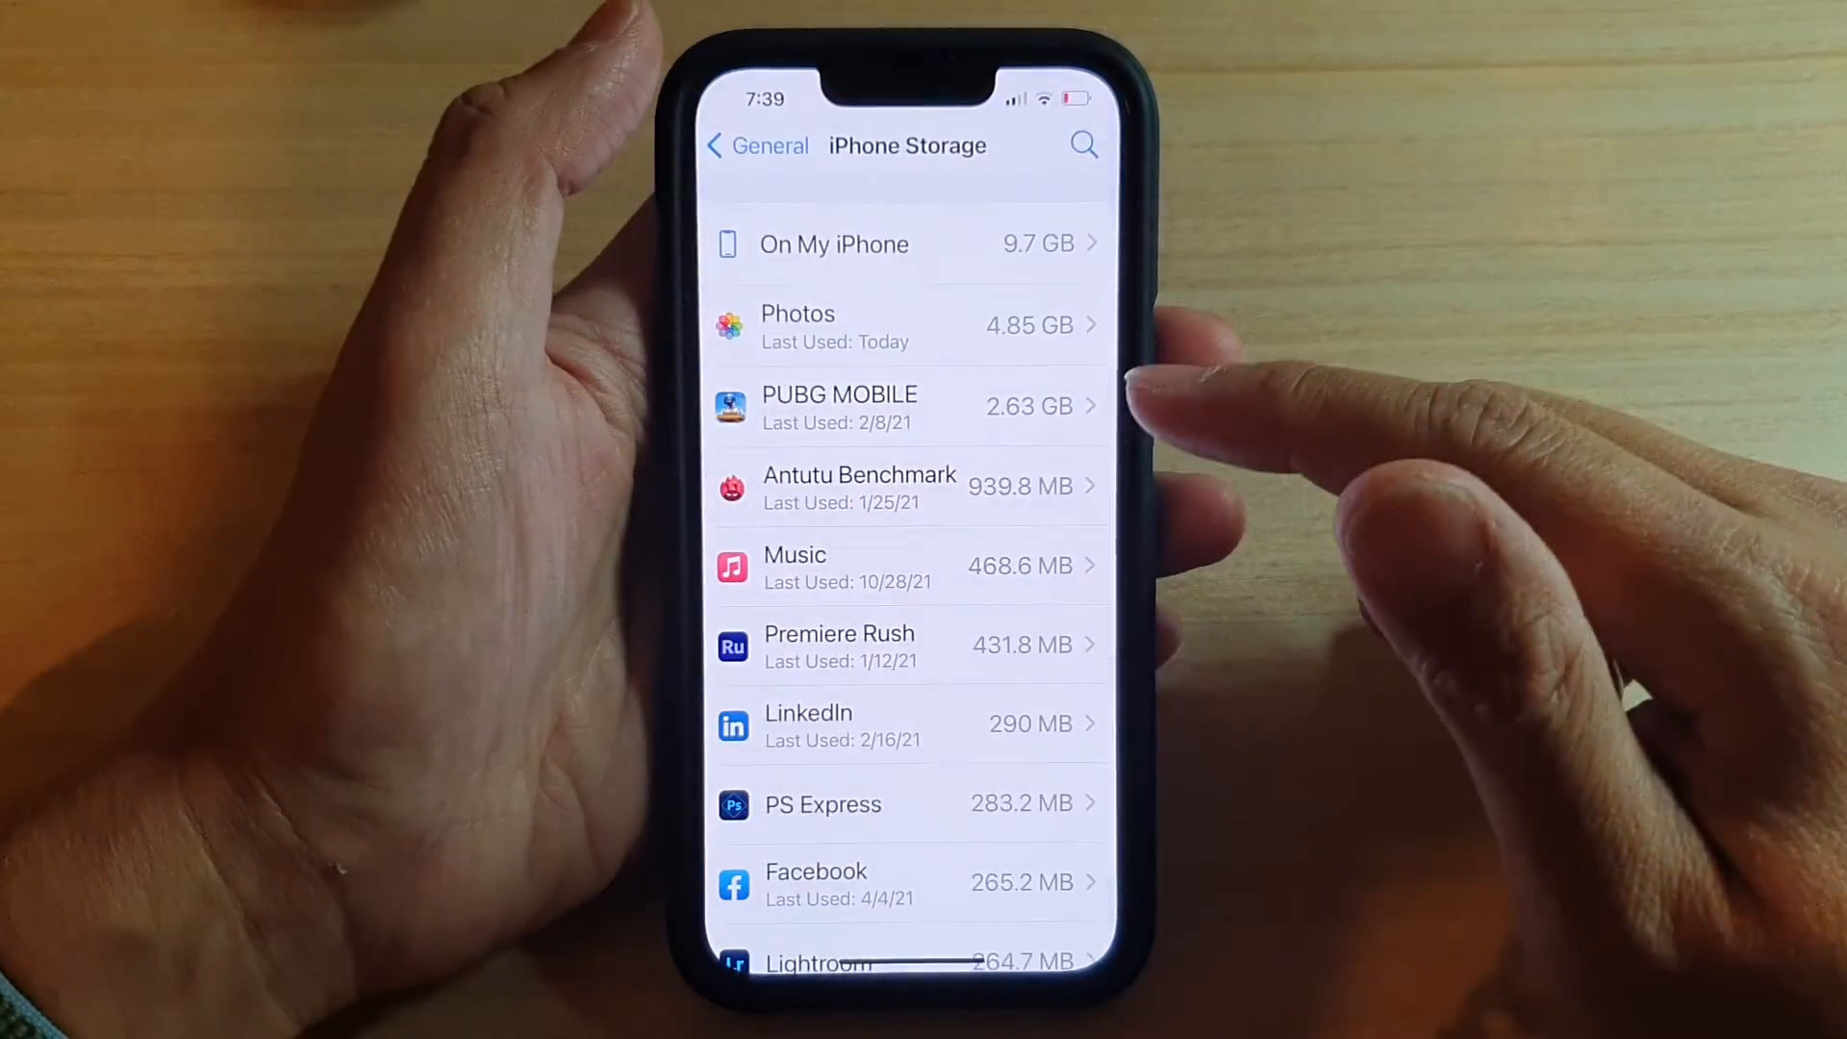
click(794, 566)
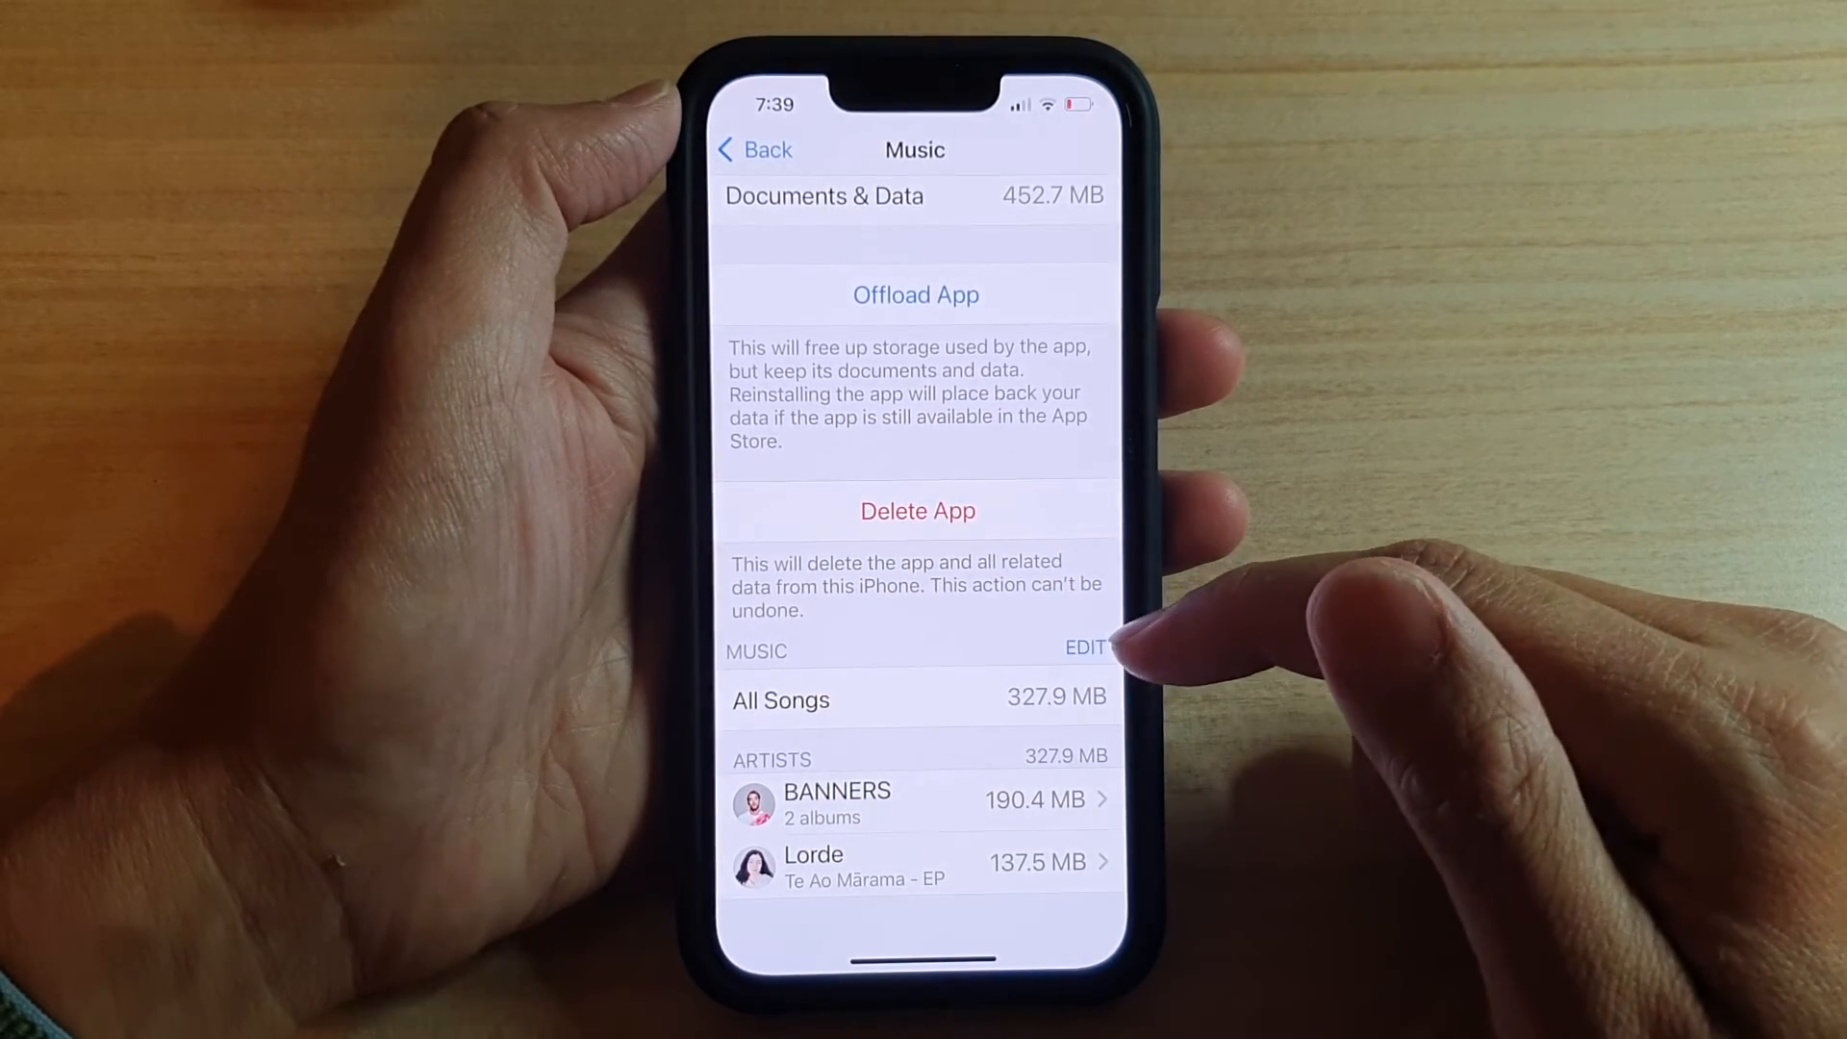
click(1084, 649)
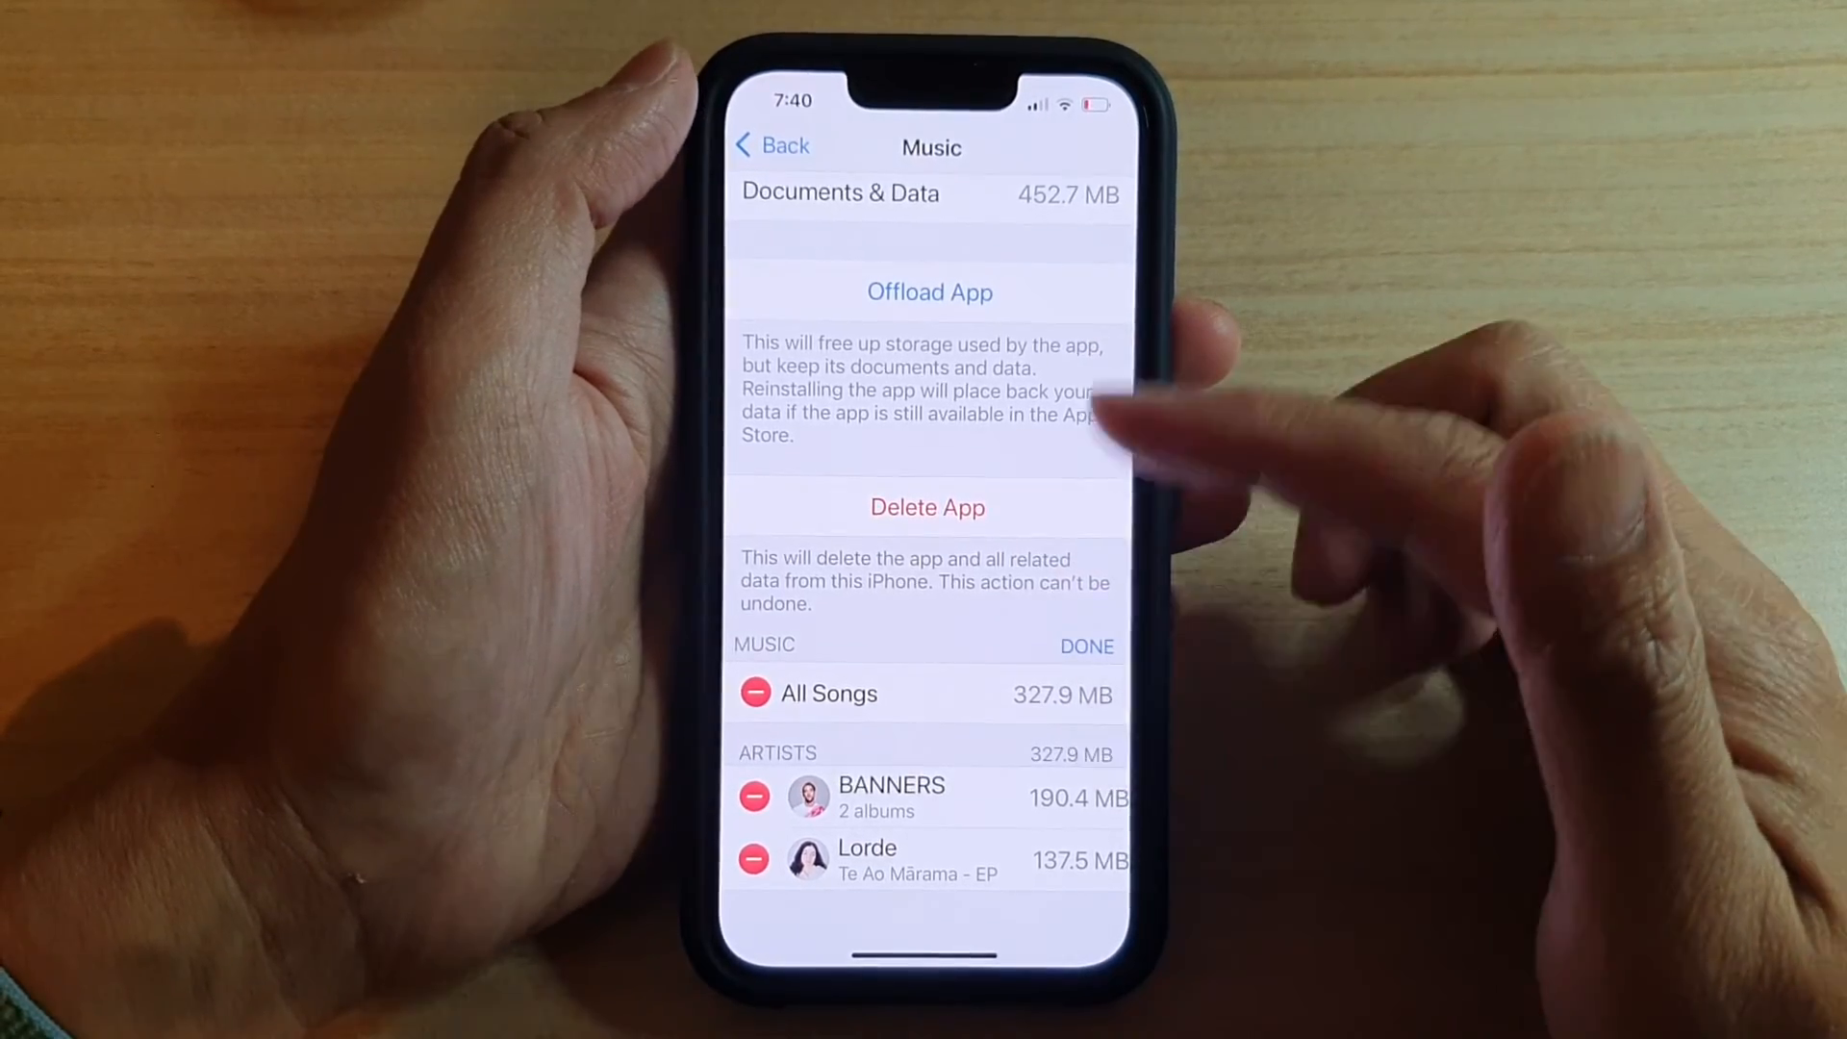
Step: Back out through the iPhone Storage list, where Music shows 468.6 MB, to General
click(771, 145)
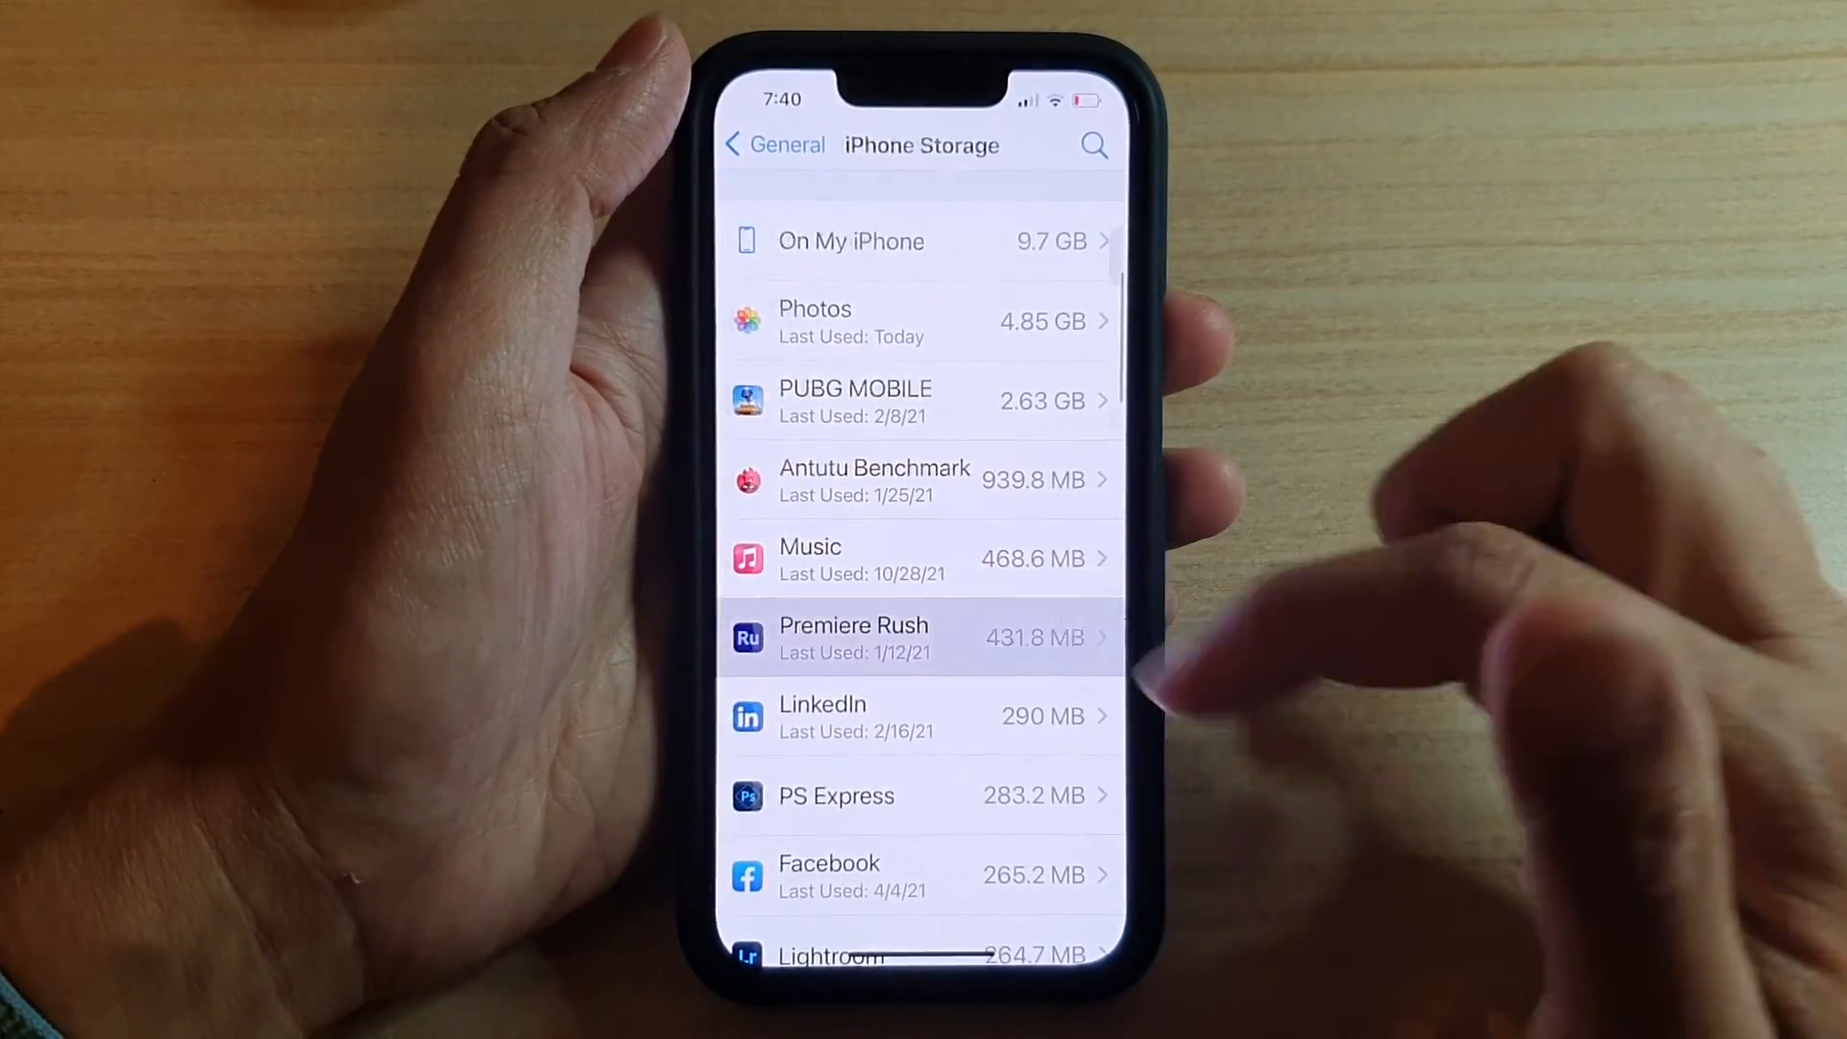
click(919, 637)
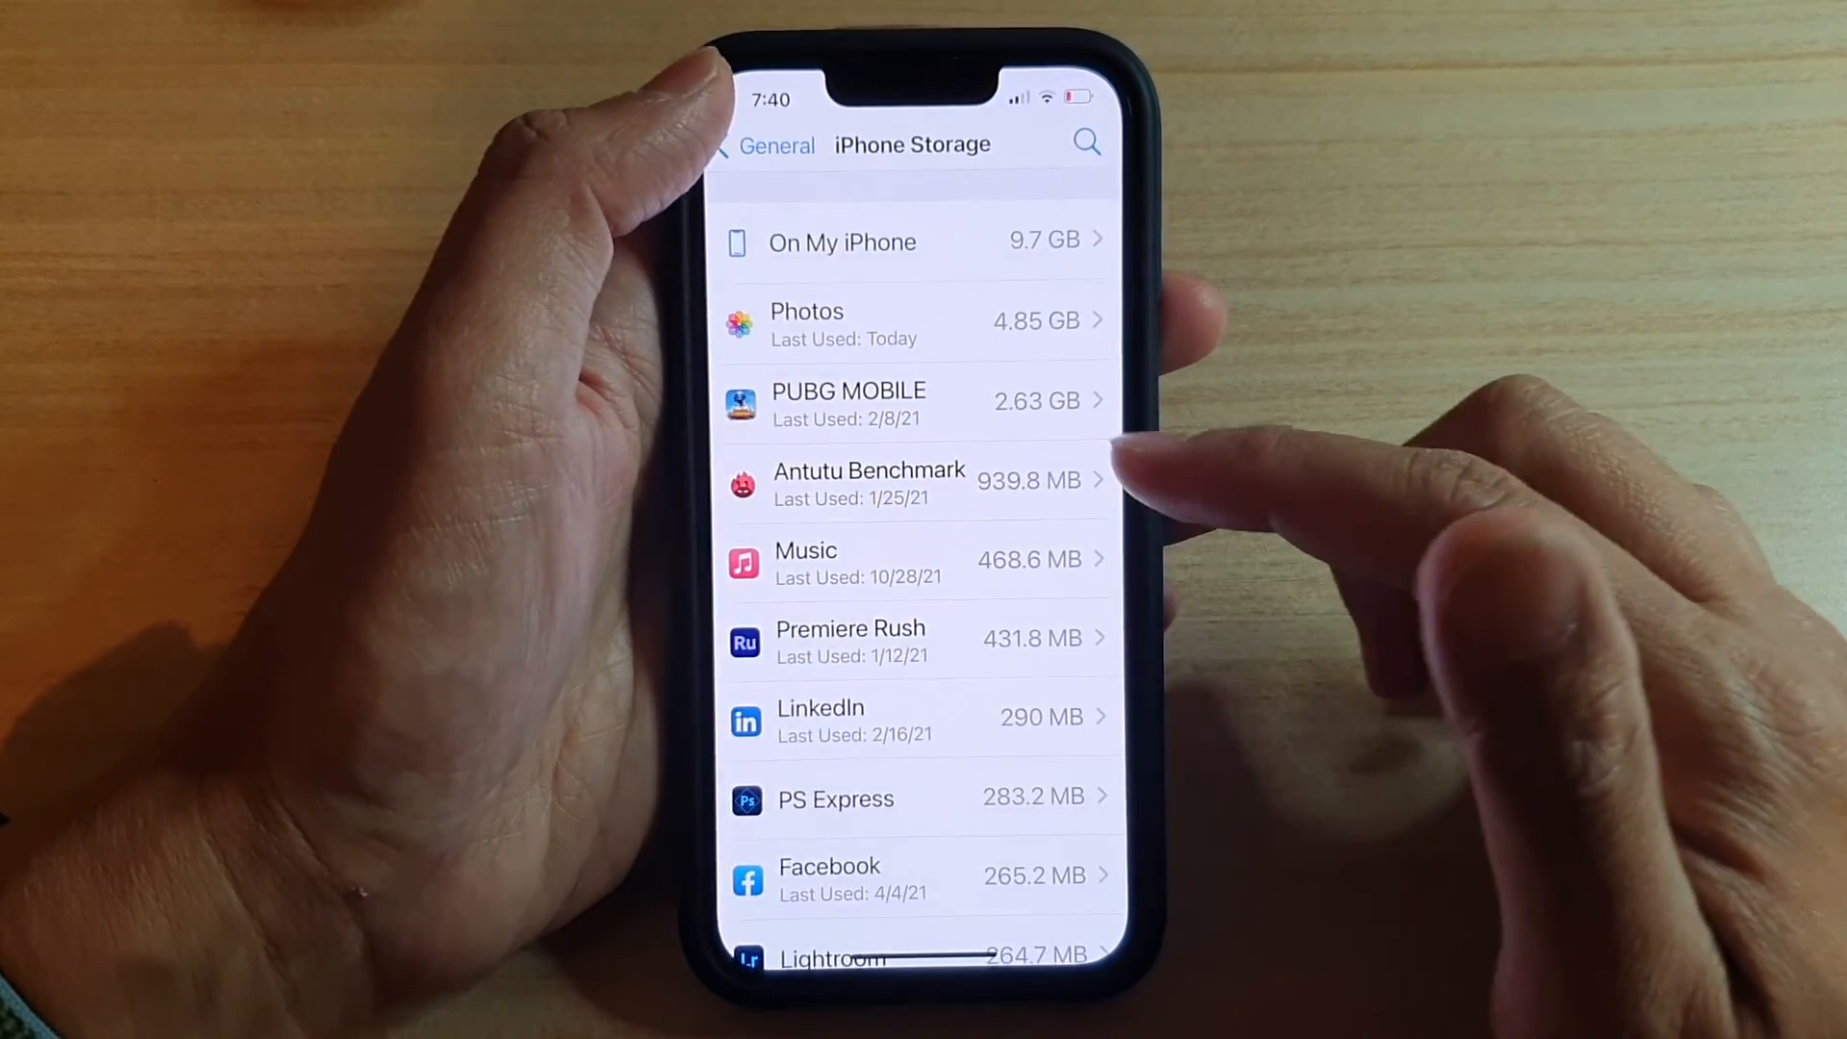
scroll(down, 3)
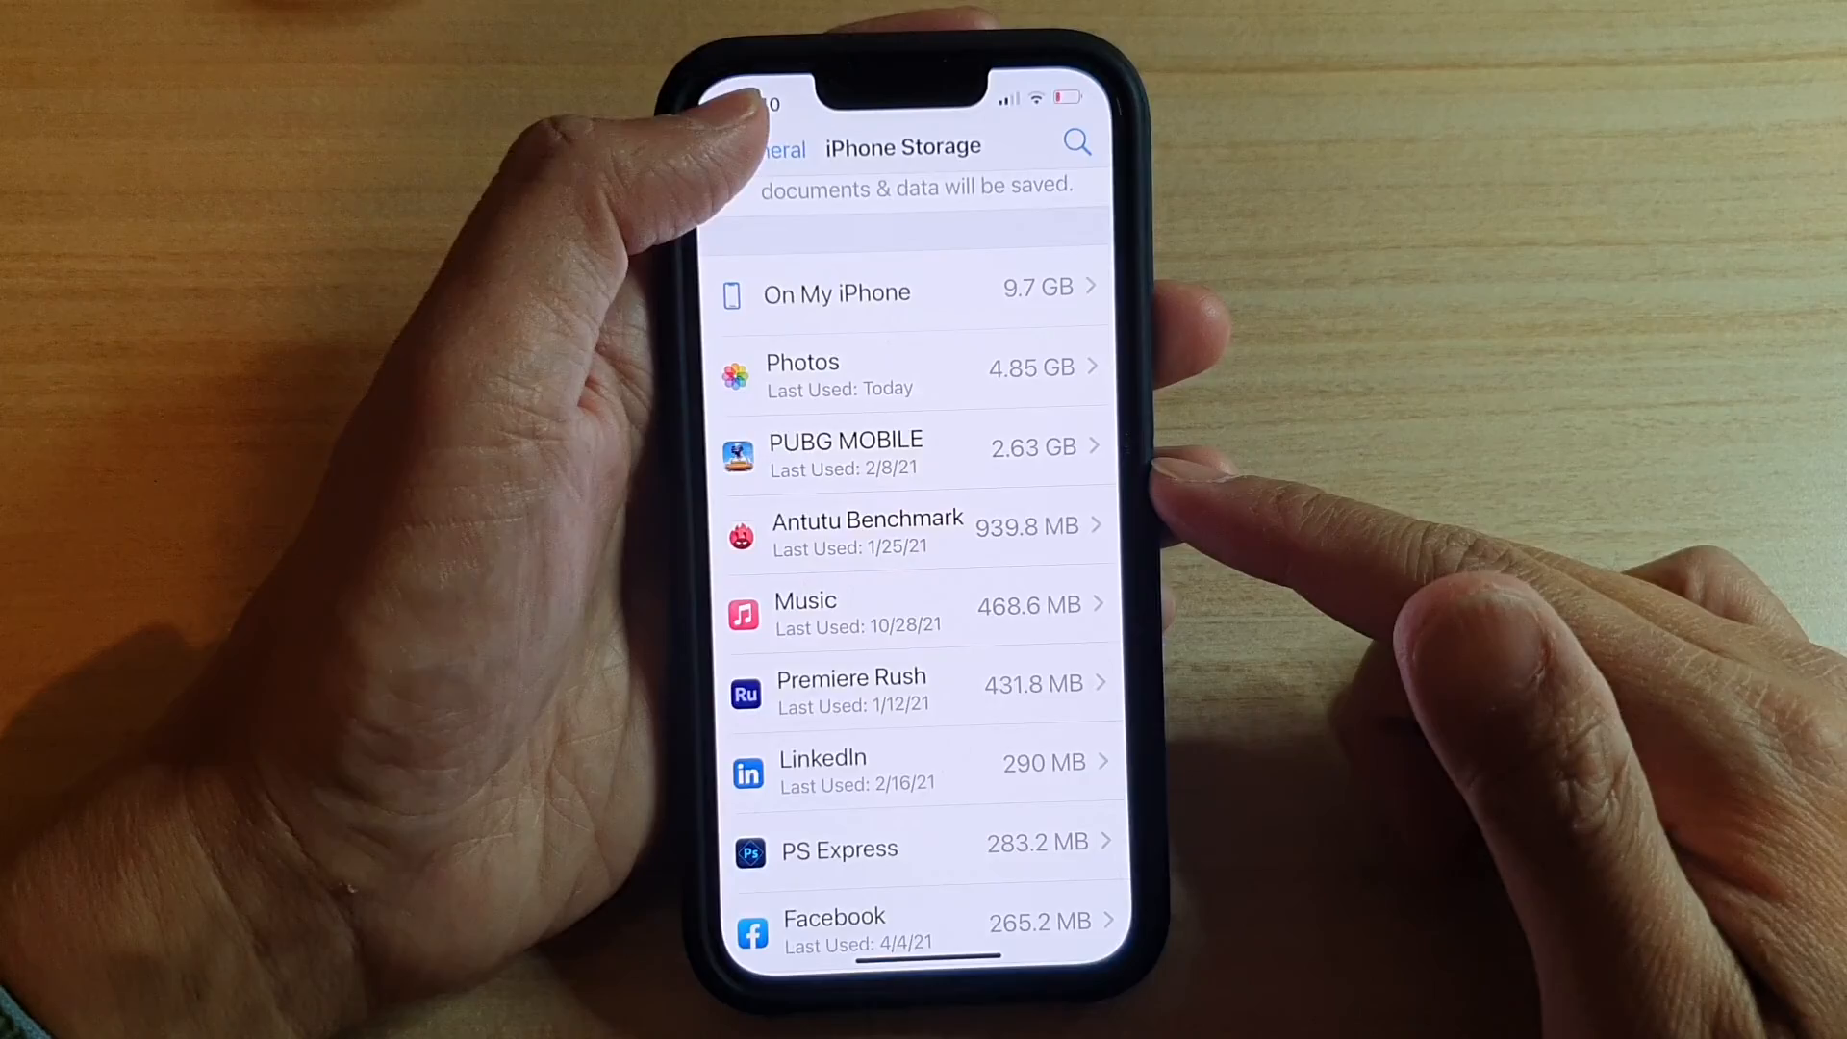
click(760, 146)
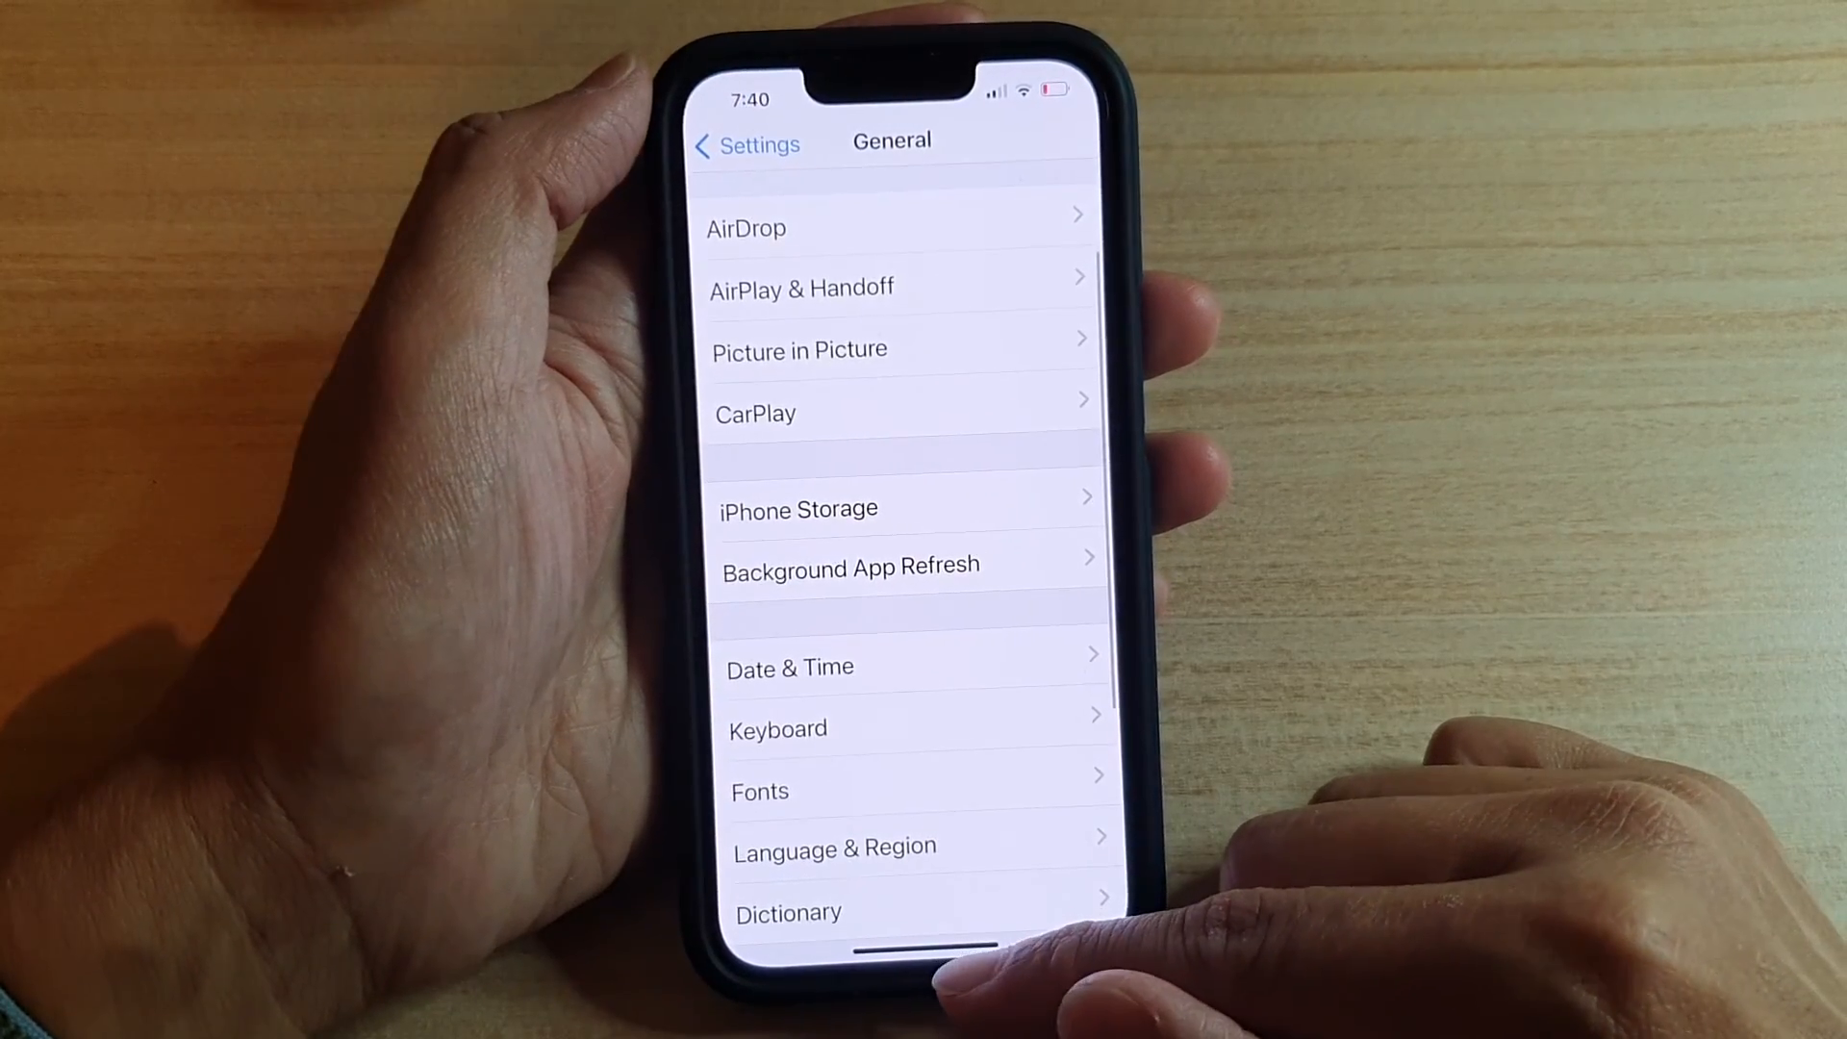